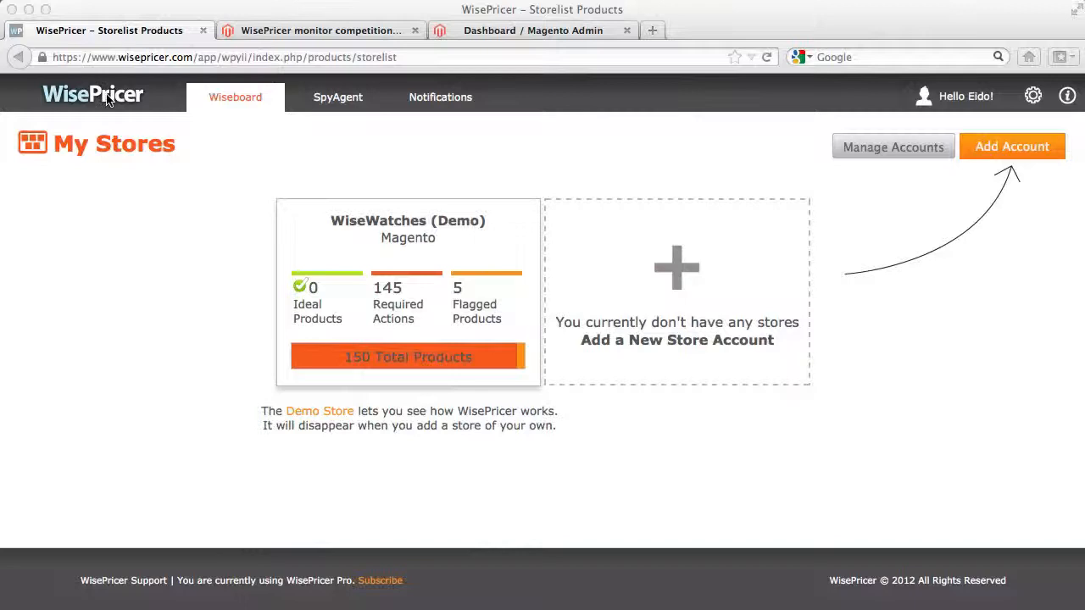
- Start Add Account on My Stores to bring up the new store account form
{"action": "left_click", "coordinate": [1010, 146]}
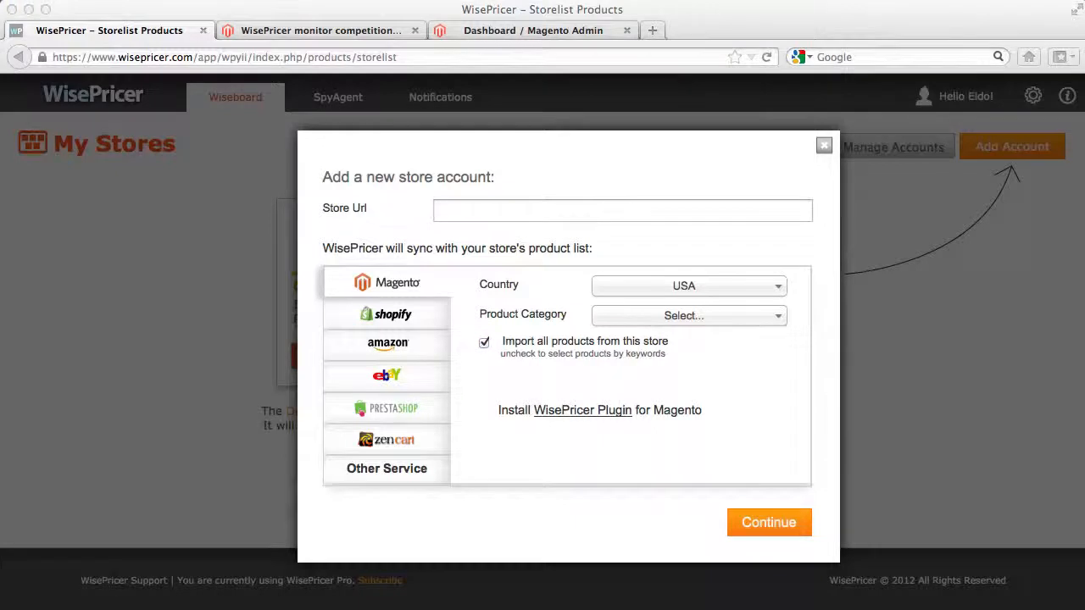
{"action": "type", "text": "http://dev.trackaffads.com/testing/magento/index.php"}
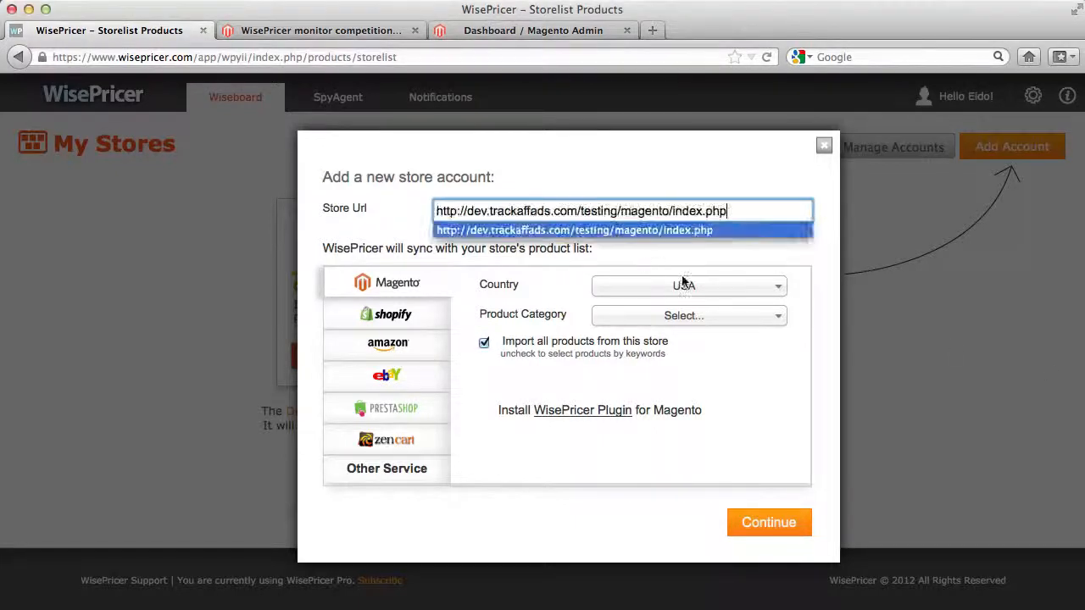
{"action": "left_click", "coordinate": [687, 316]}
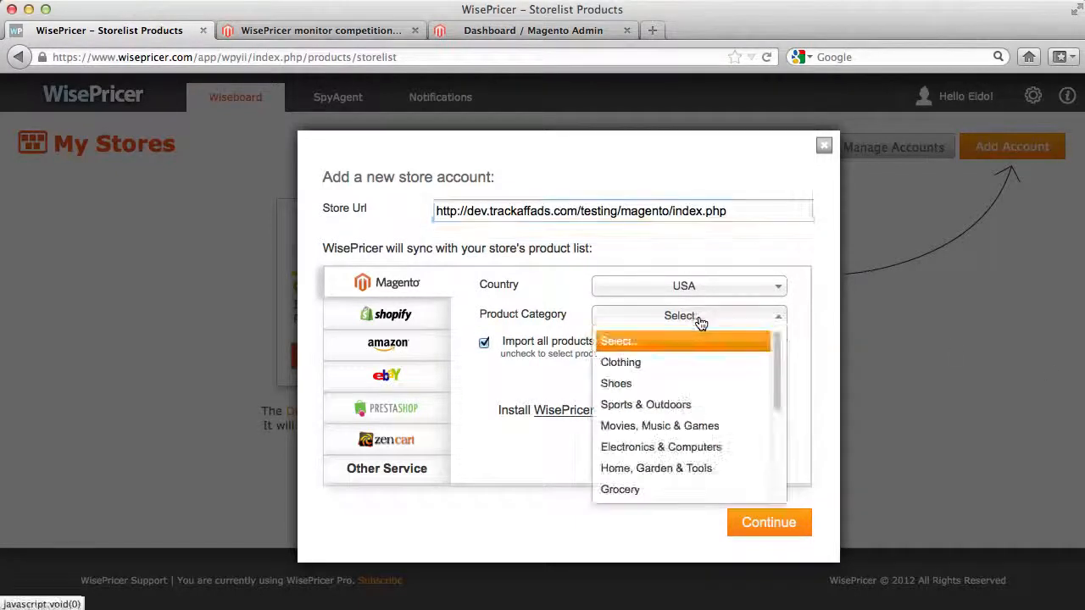
{"action": "left_click", "coordinate": [661, 447]}
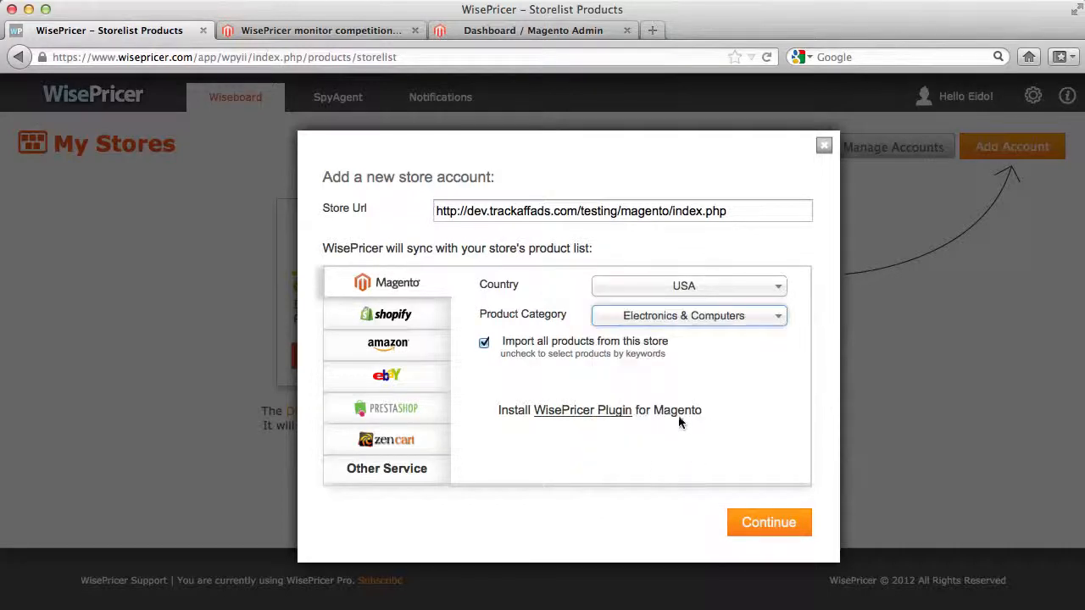
{"action": "mouse_move", "coordinate": [669, 405]}
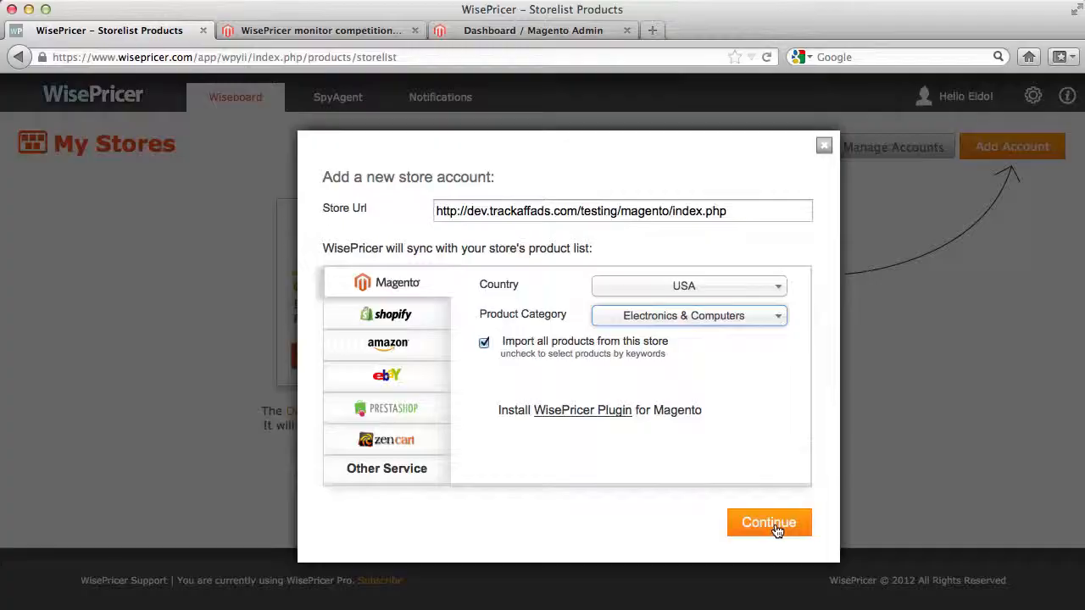
{"action": "left_click", "coordinate": [769, 522]}
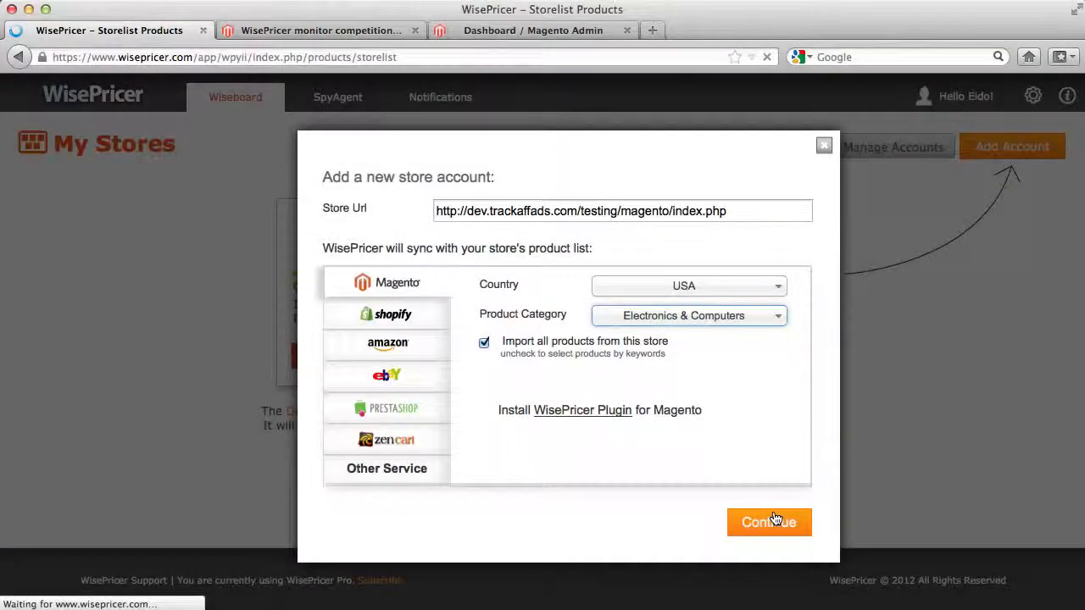
{"action": "left_click", "coordinate": [768, 522]}
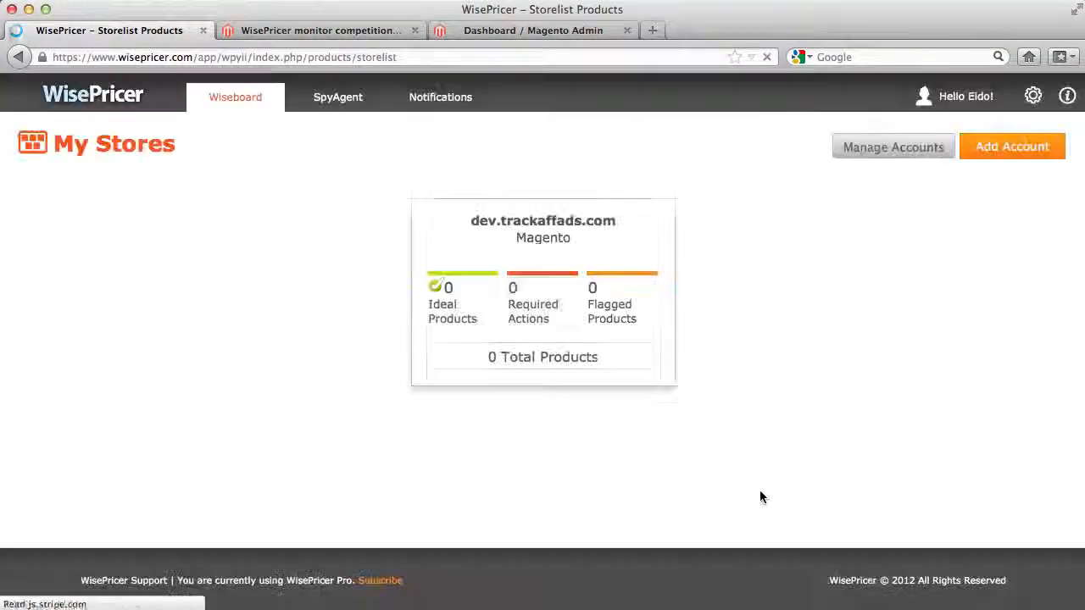
- Get the WisePricer extension key for Magento Connect 2.0 from Install Now and select it
{"action": "left_click", "coordinate": [318, 30]}
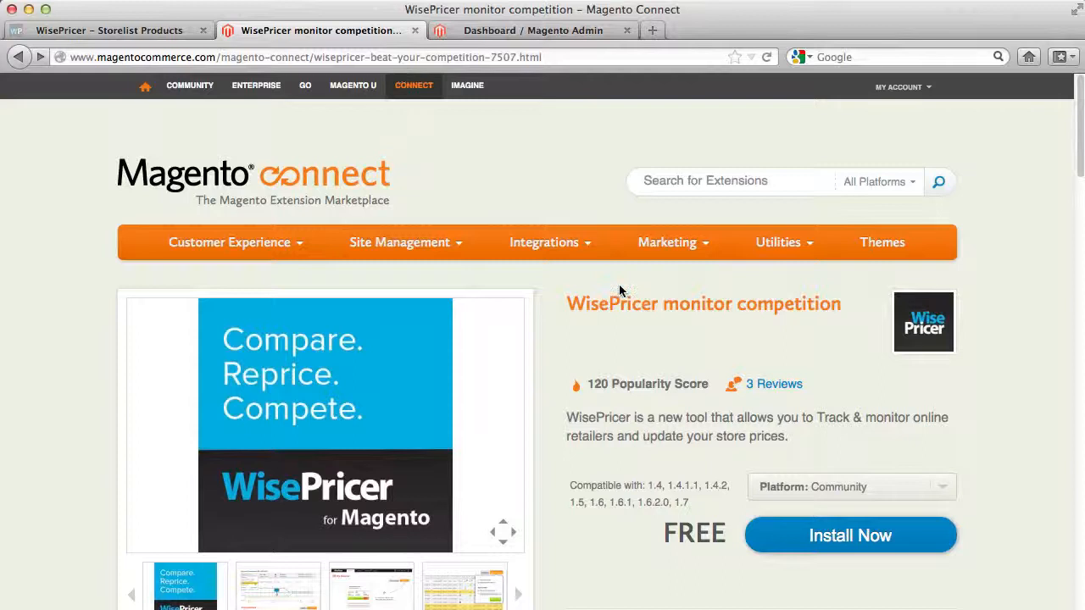
{"action": "scroll", "scroll_direction": "down", "scroll_amount": 3}
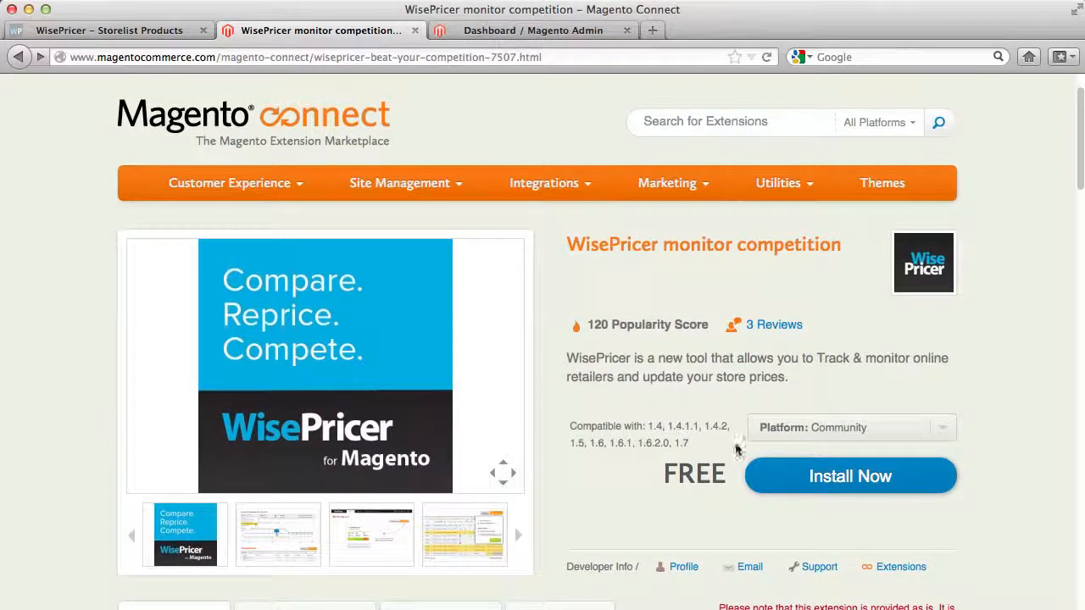
{"action": "left_click", "coordinate": [849, 475]}
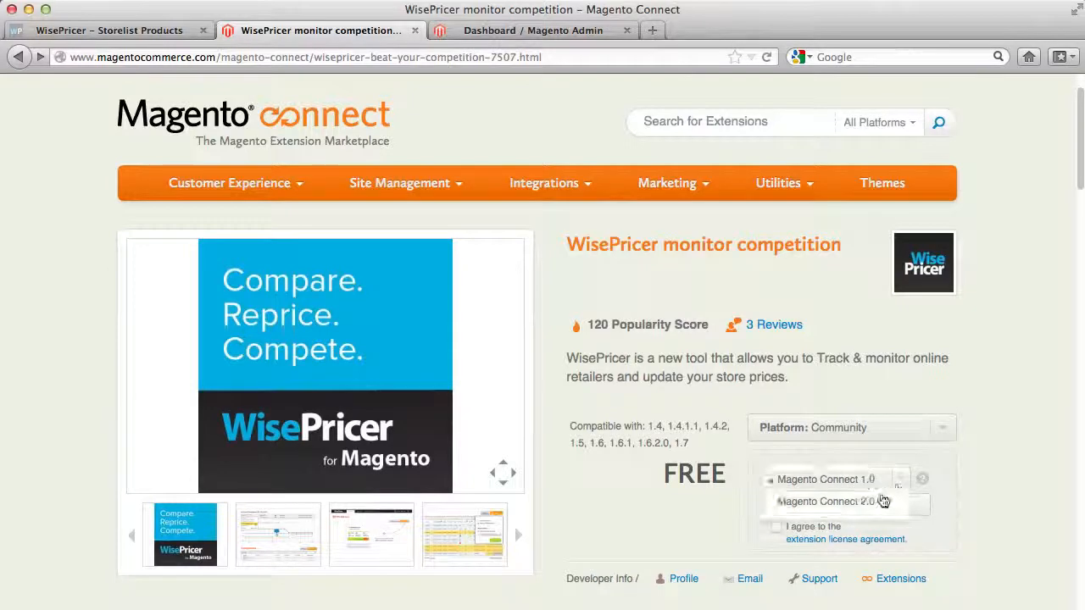
{"action": "left_click", "coordinate": [827, 502]}
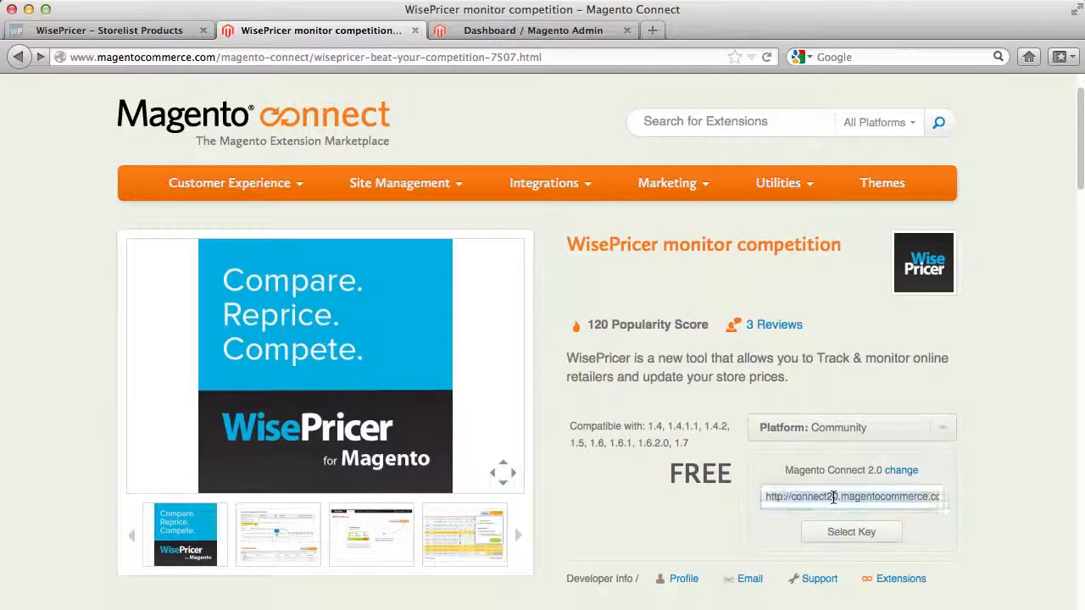
{"action": "triple_click", "coordinate": [851, 496]}
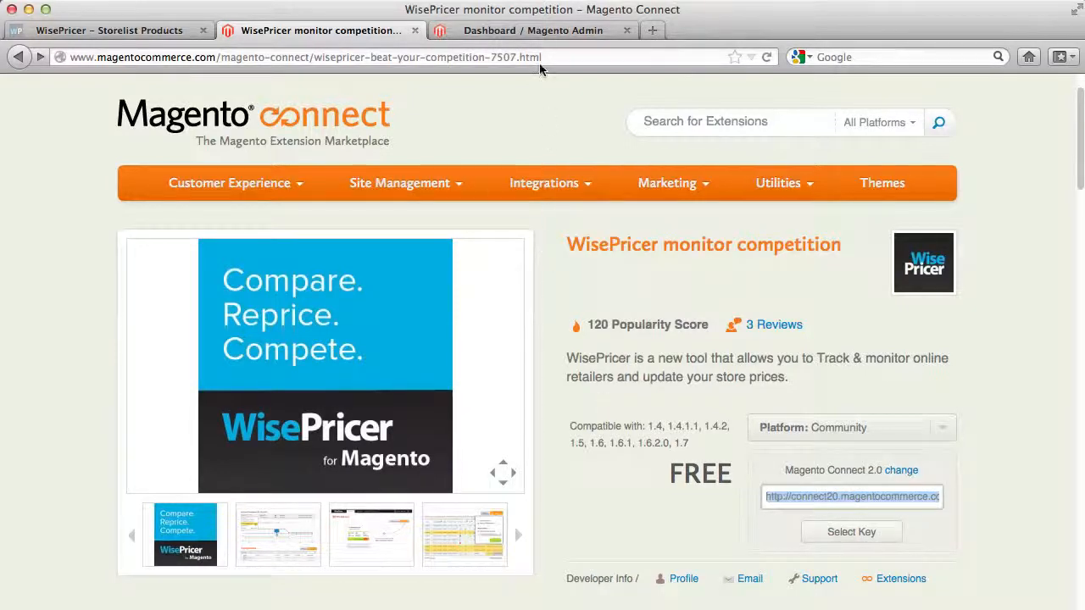
{"action": "left_click", "coordinate": [617, 133]}
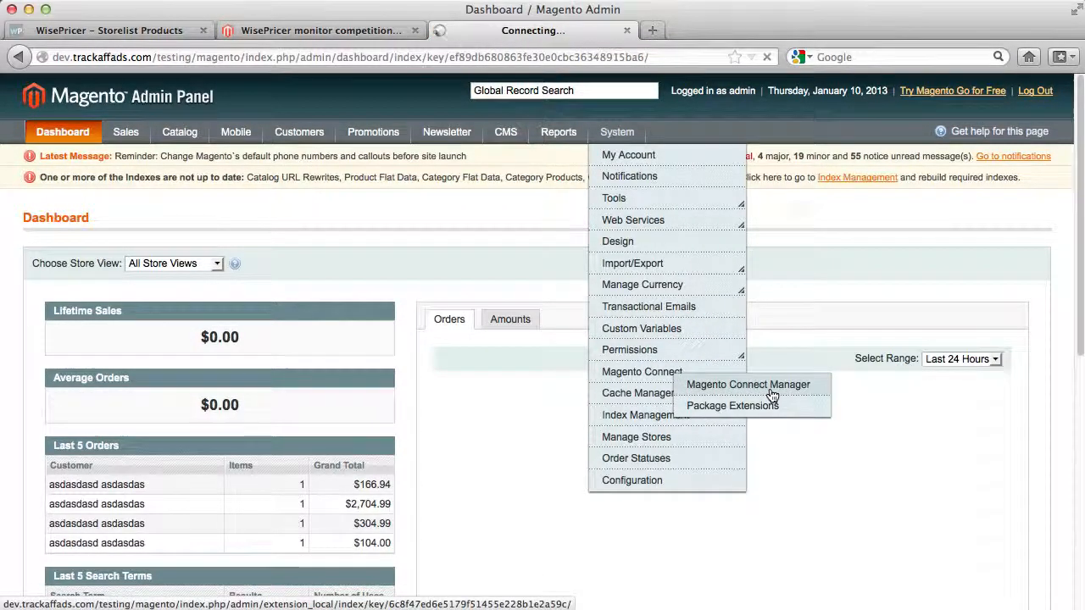
- Install the pasted Wisepricer_Syncer key via Magento Connect Manager and proceed
{"action": "left_click", "coordinate": [748, 383]}
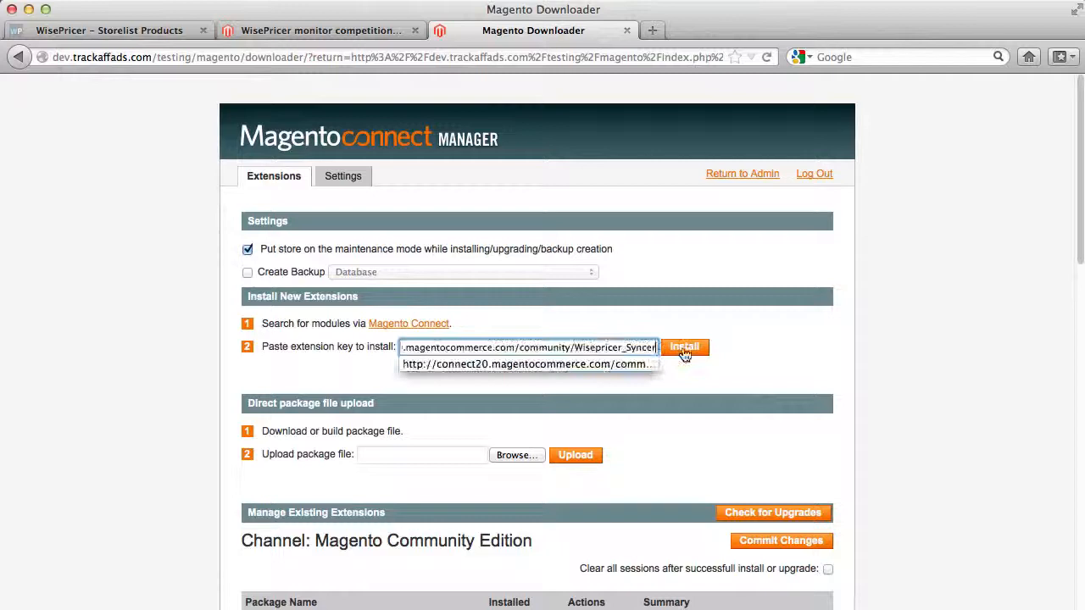
{"action": "left_click", "coordinate": [685, 346]}
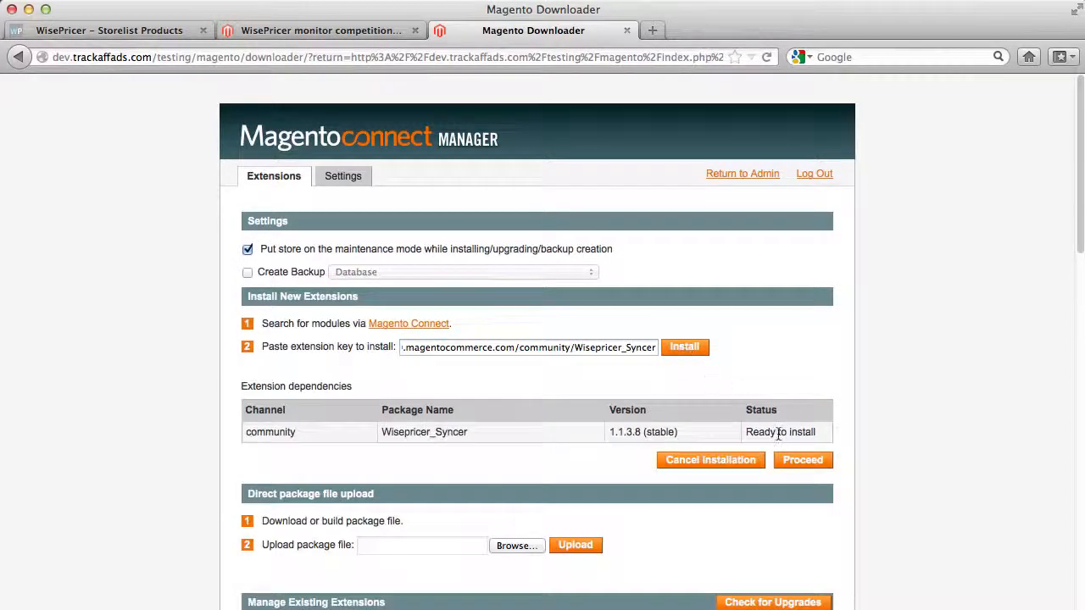
{"action": "left_click", "coordinate": [801, 460]}
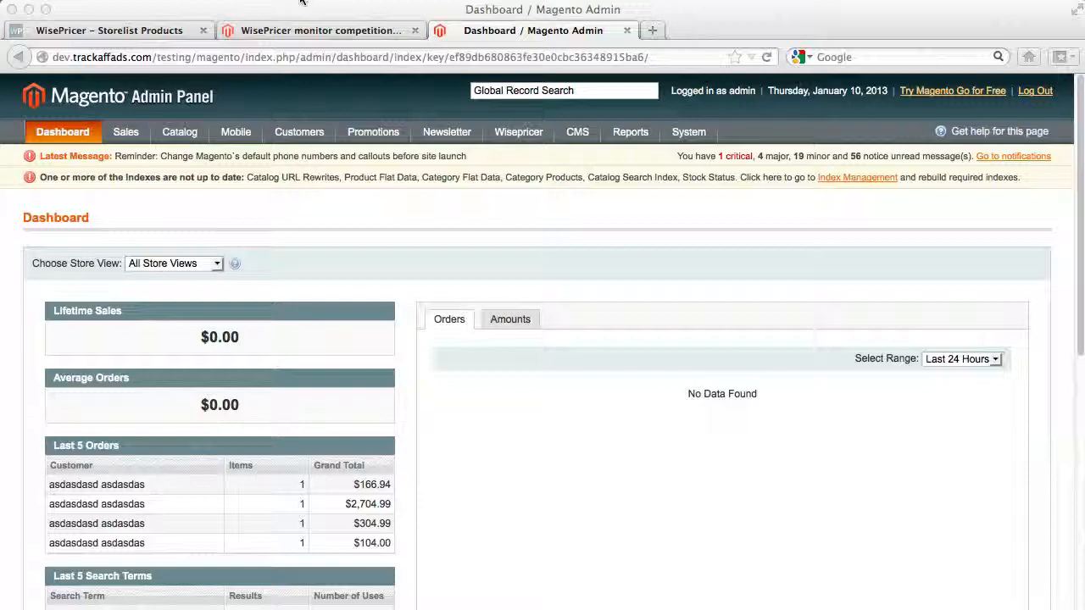
- From Settings > My Stores, edit dev.trackaffads.com to expose its store key
{"action": "left_click", "coordinate": [109, 30]}
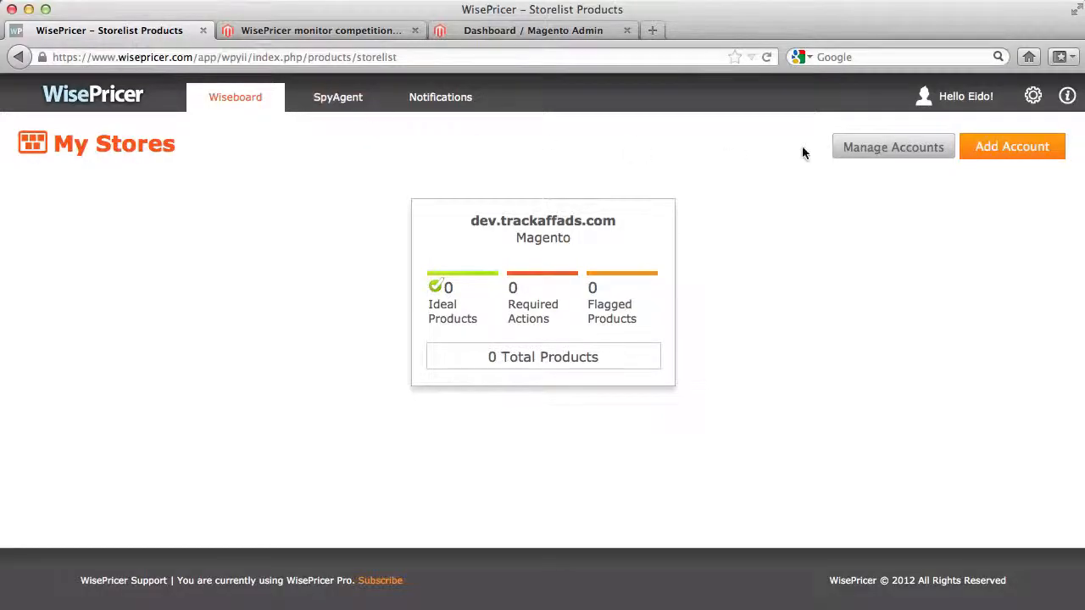
{"action": "left_click", "coordinate": [1033, 95]}
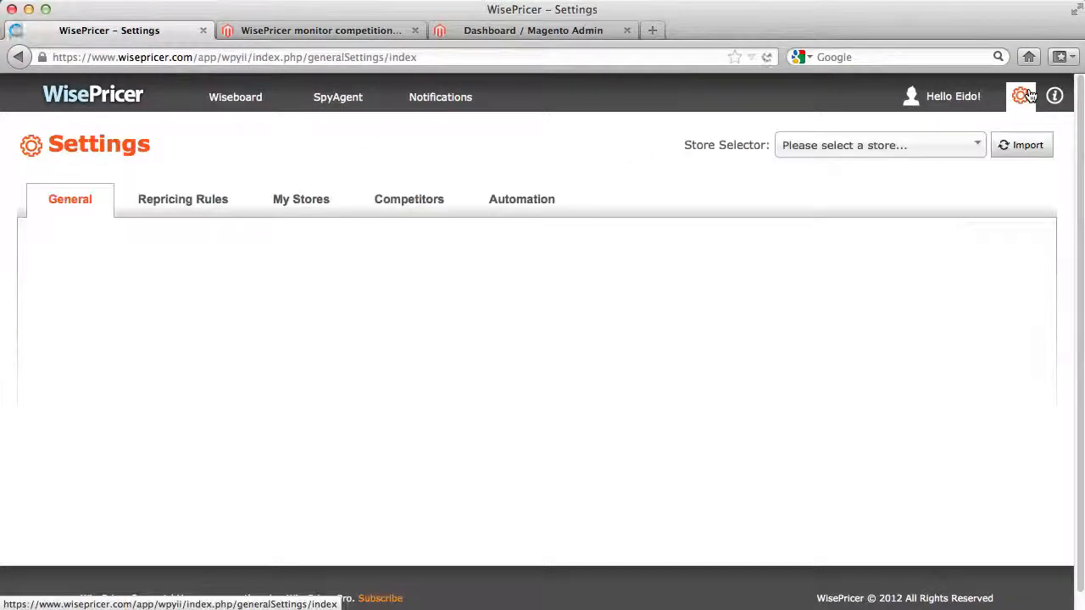
{"action": "left_click", "coordinate": [300, 198]}
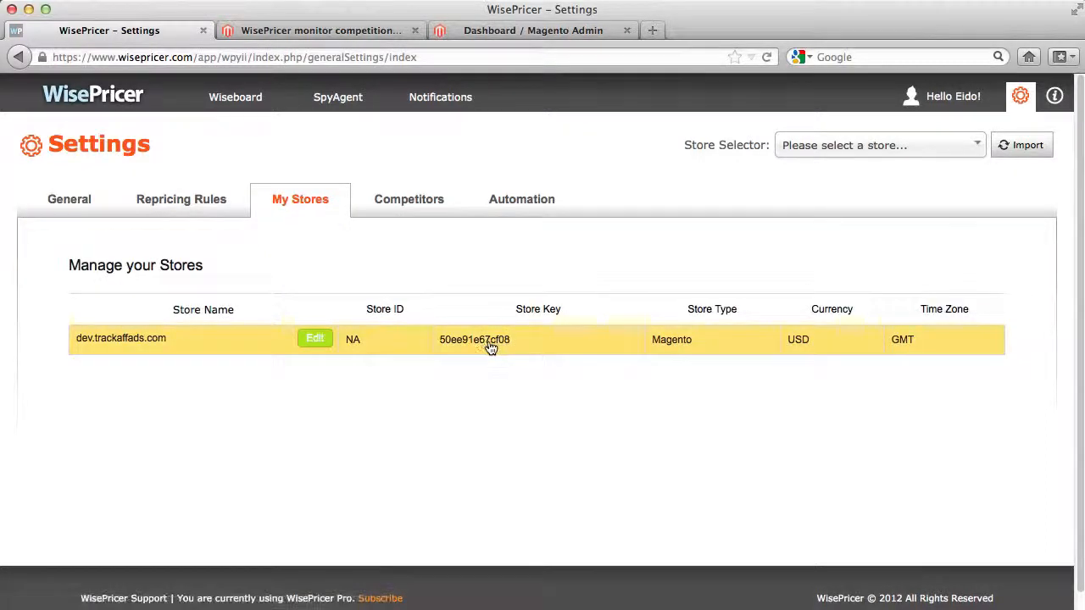
{"action": "left_click", "coordinate": [315, 339]}
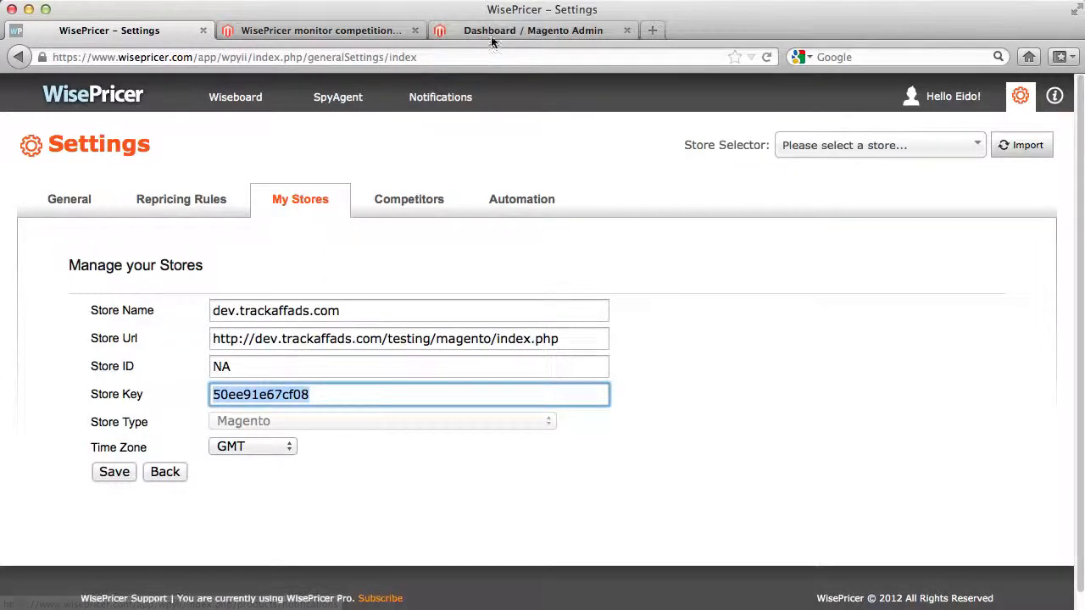
{"action": "left_click", "coordinate": [533, 30]}
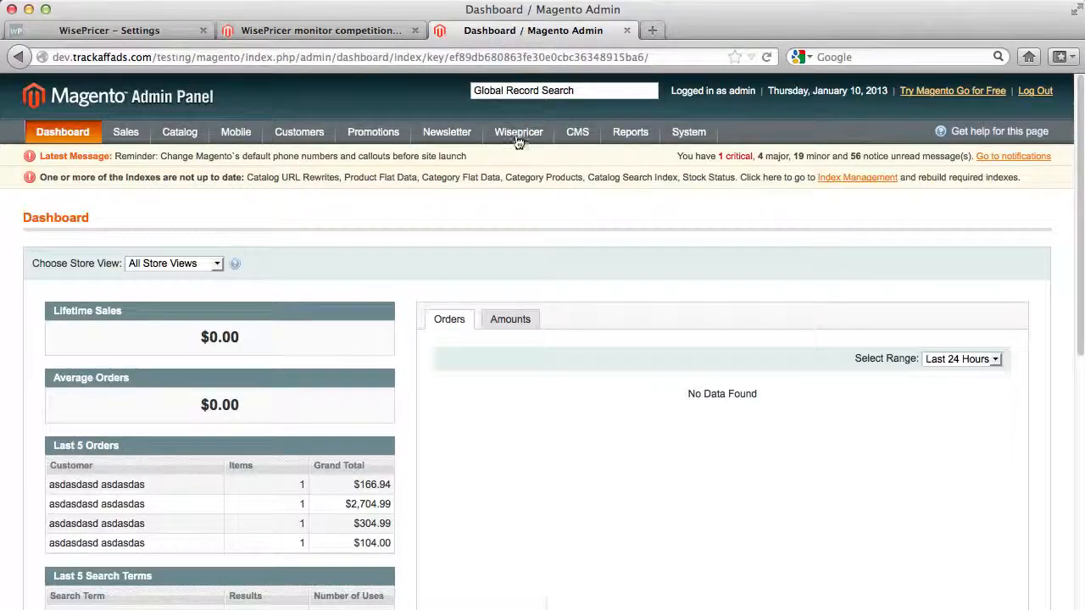
{"action": "left_click", "coordinate": [519, 133]}
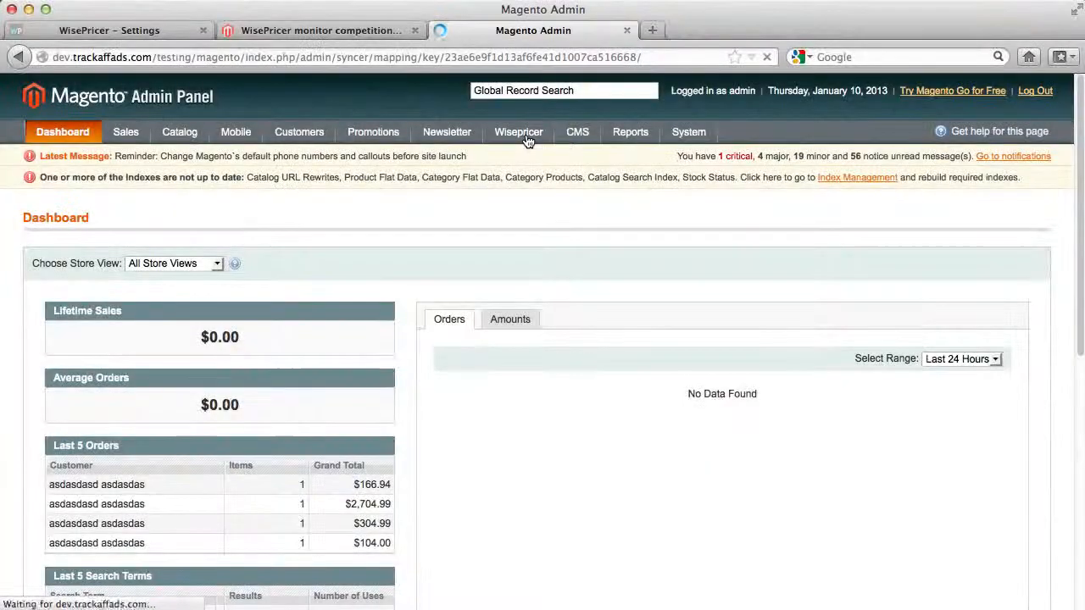
{"action": "left_click", "coordinate": [519, 132]}
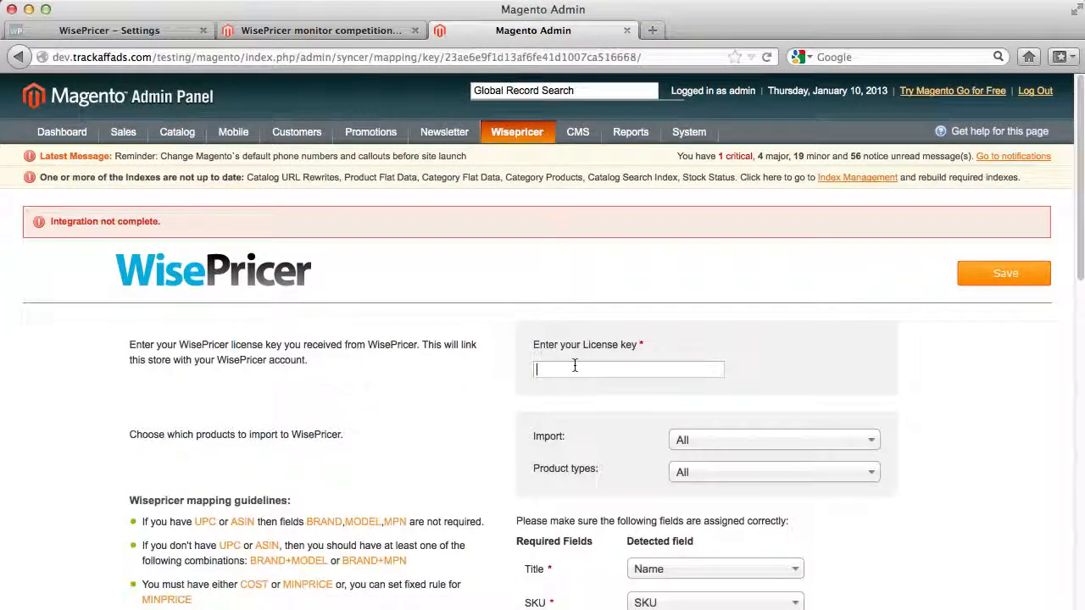
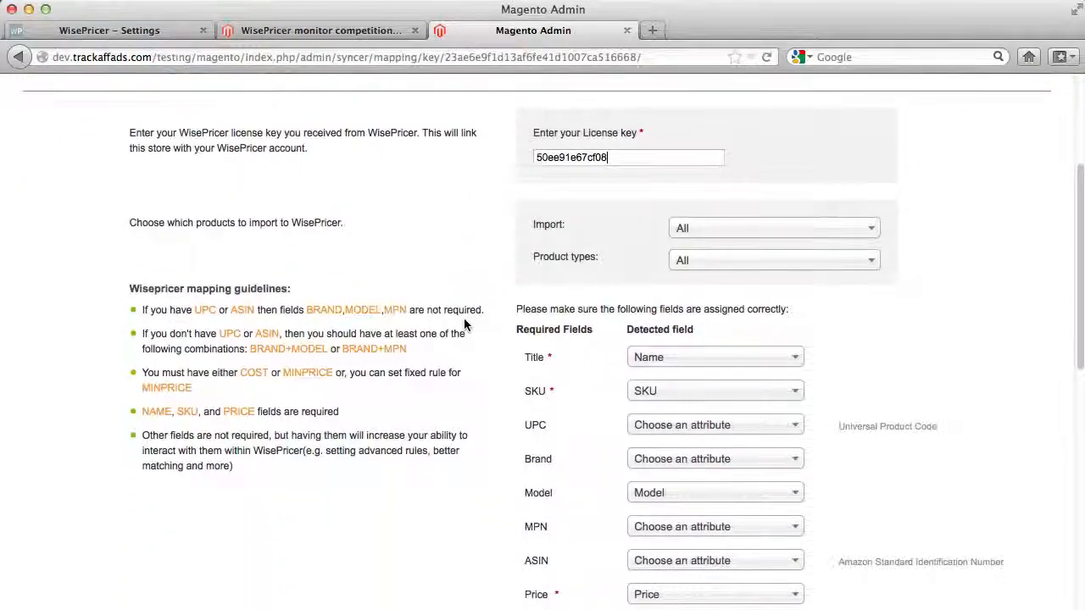
{"action": "scroll", "scroll_direction": "down", "scroll_amount": 3}
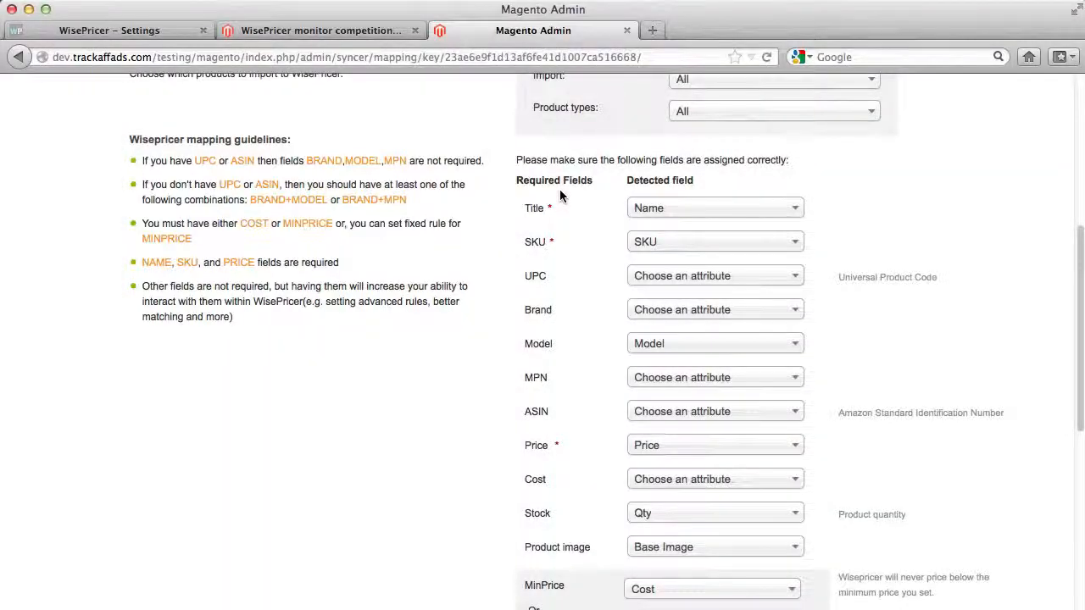
{"action": "scroll", "scroll_direction": "down", "scroll_amount": 3}
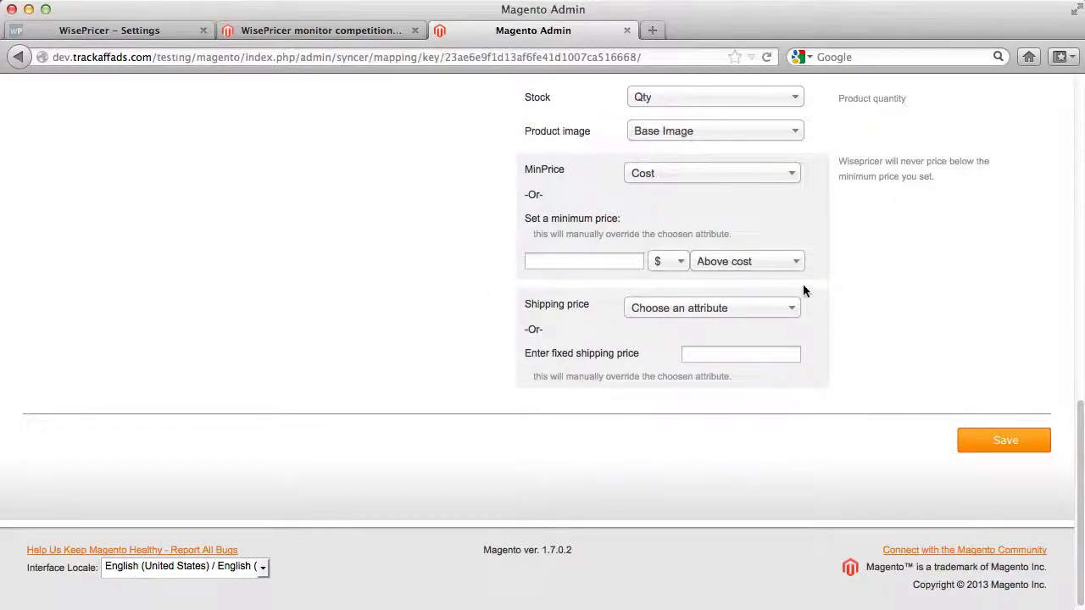
- Set minimum price 5% above cost, shipping price to Shipment, and save the mapping
{"action": "left_click", "coordinate": [583, 261]}
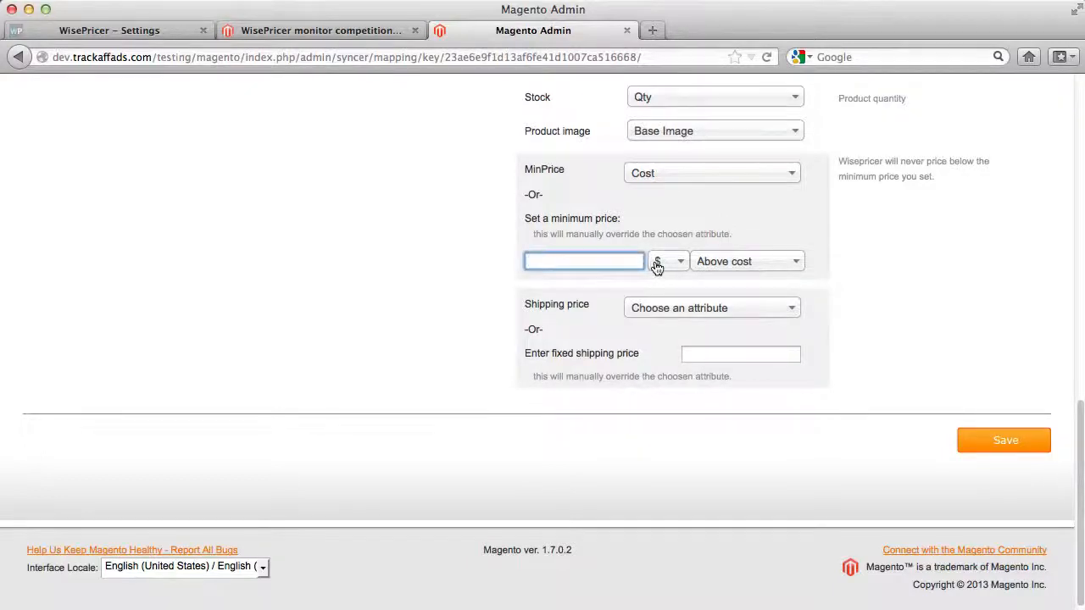
{"action": "left_click", "coordinate": [668, 261]}
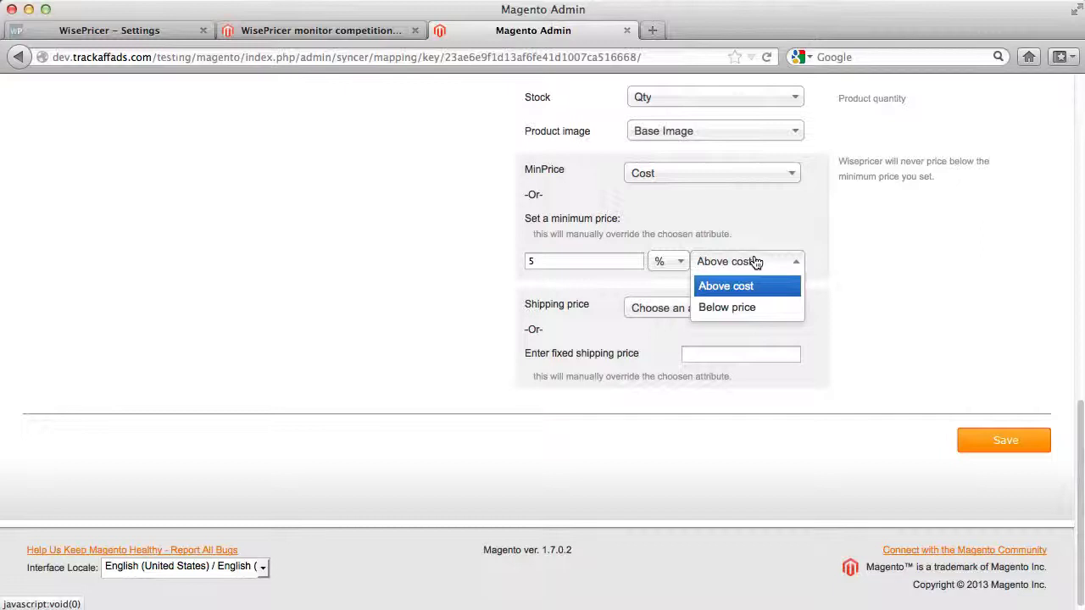
{"action": "left_click", "coordinate": [726, 284]}
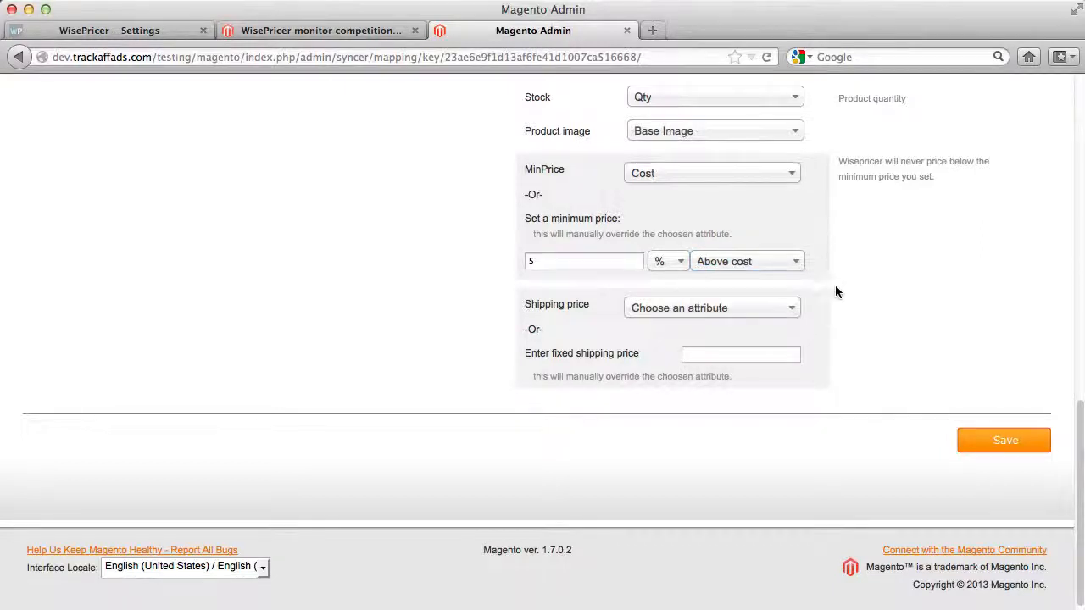
{"action": "left_click", "coordinate": [712, 309]}
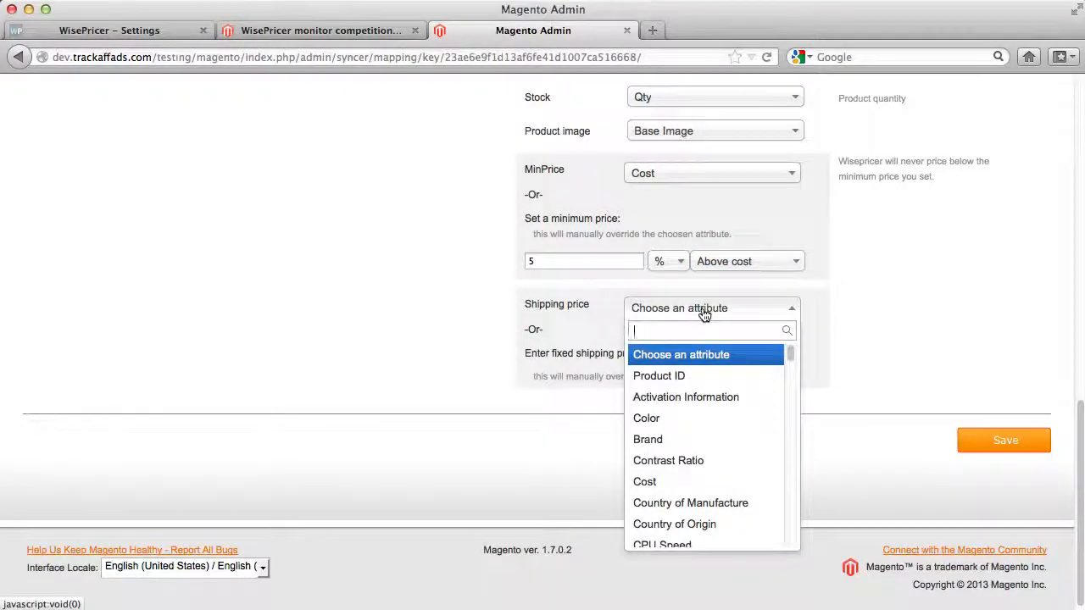
{"action": "type", "text": "shi"}
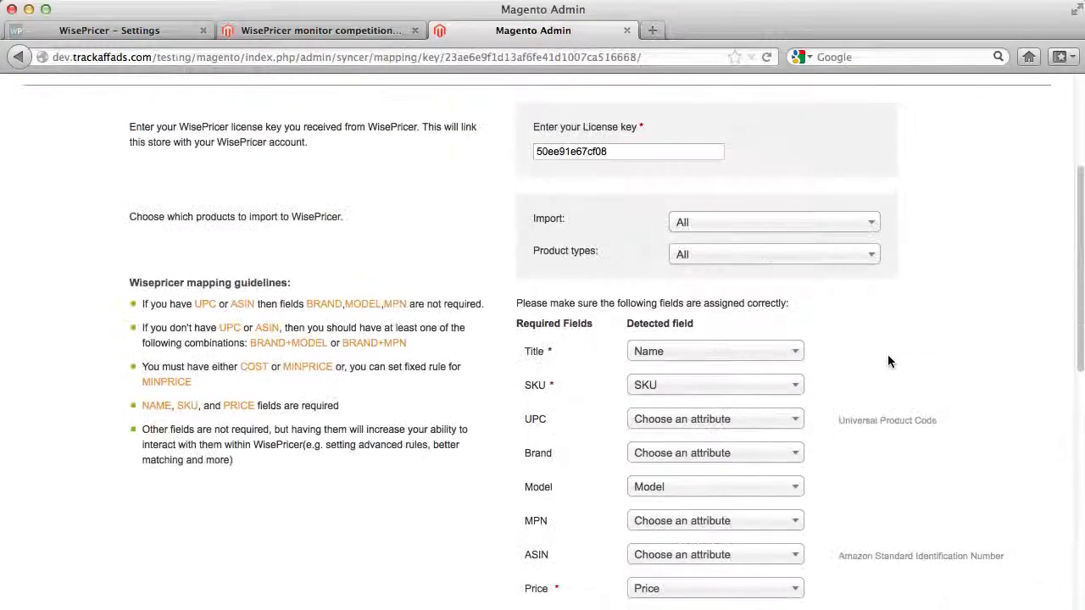
{"action": "scroll", "scroll_direction": "down", "scroll_amount": 3}
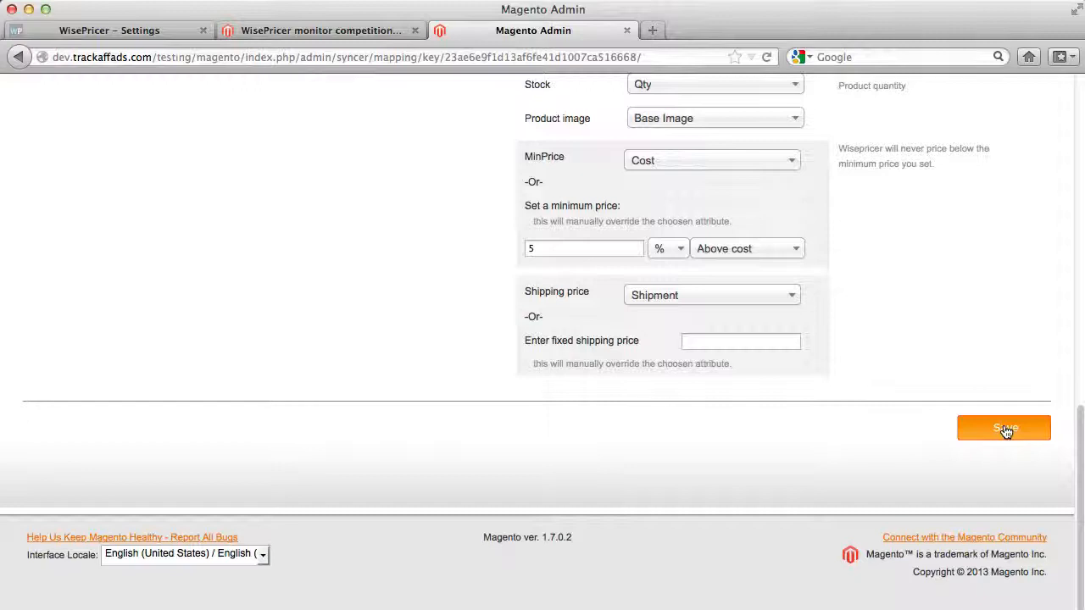
{"action": "left_click", "coordinate": [1003, 427]}
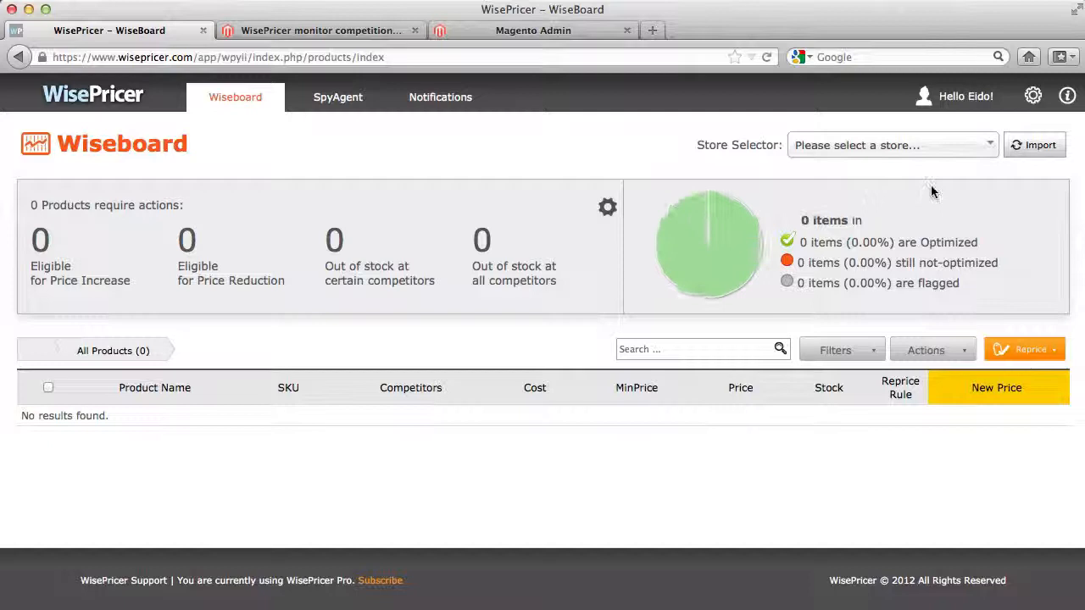